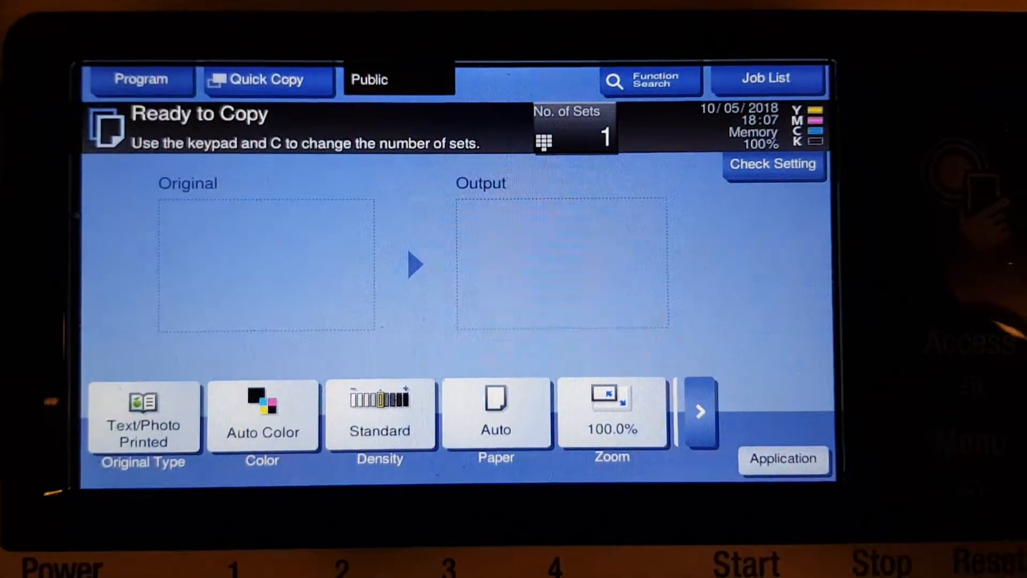
- Choose Full Color mode and A4 paper from tray 1 for the copy
click(262, 413)
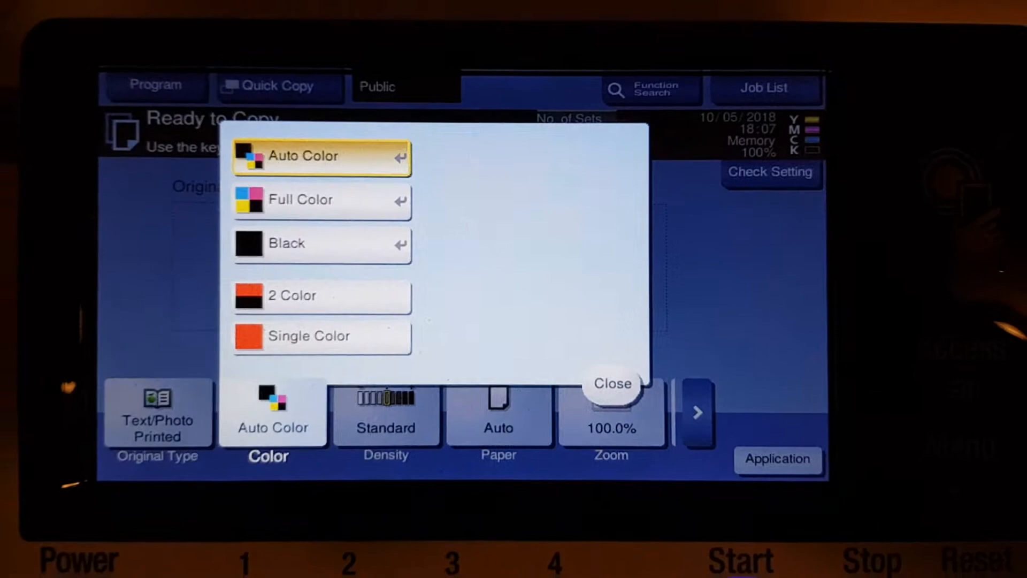
click(321, 200)
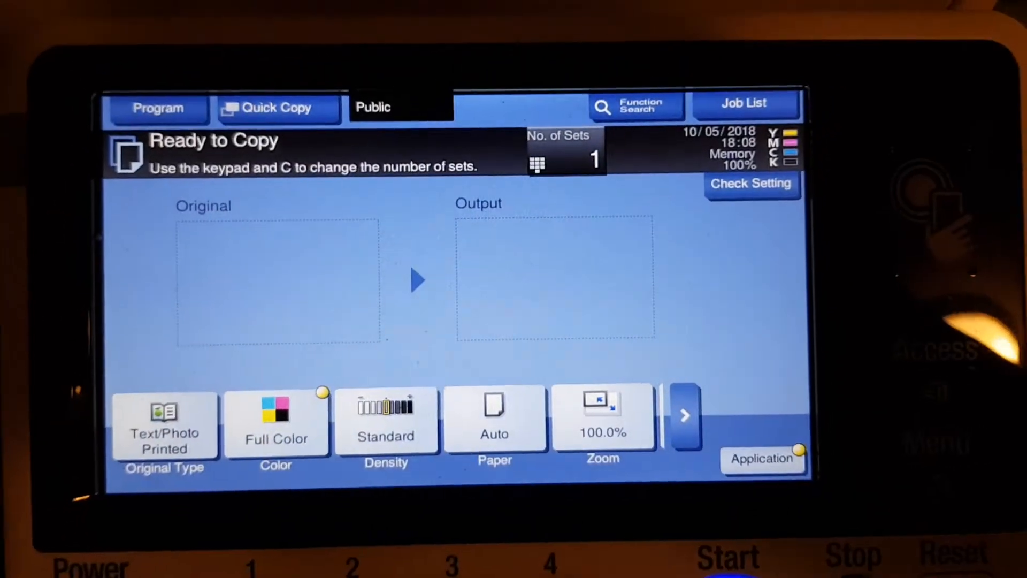
click(495, 420)
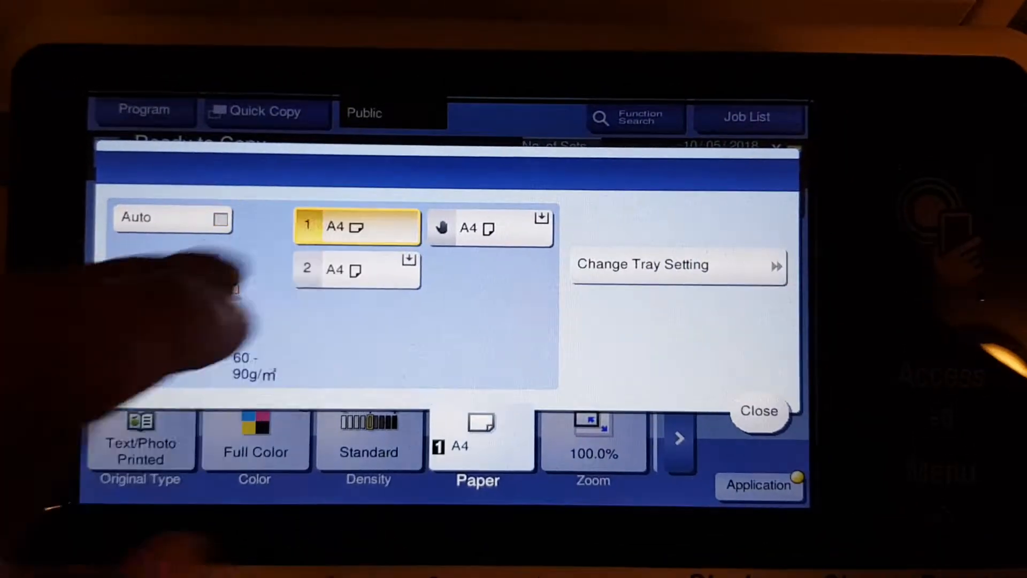
click(760, 411)
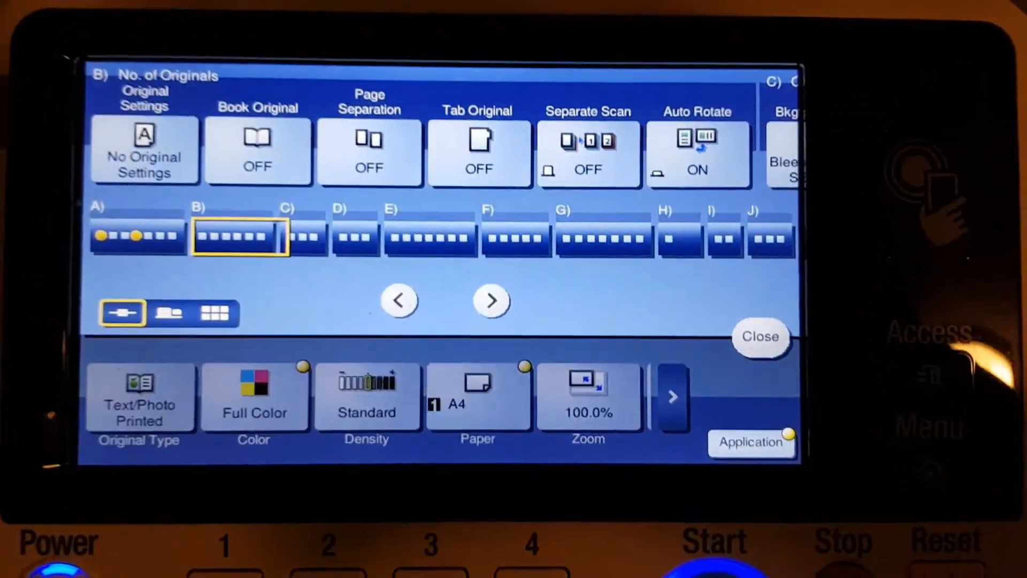
- Leave original size detection on Auto in Original Settings
click(145, 151)
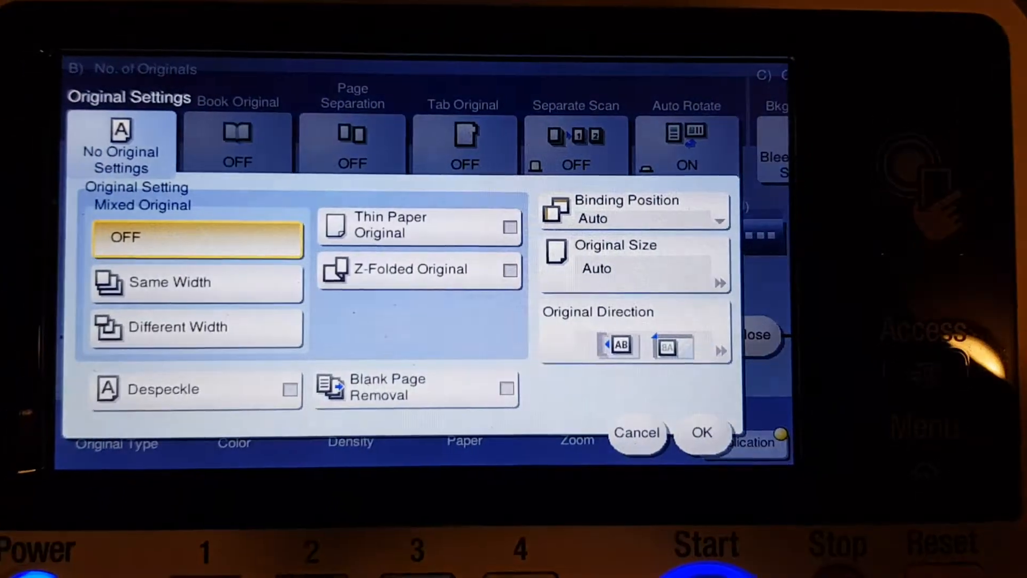
click(634, 256)
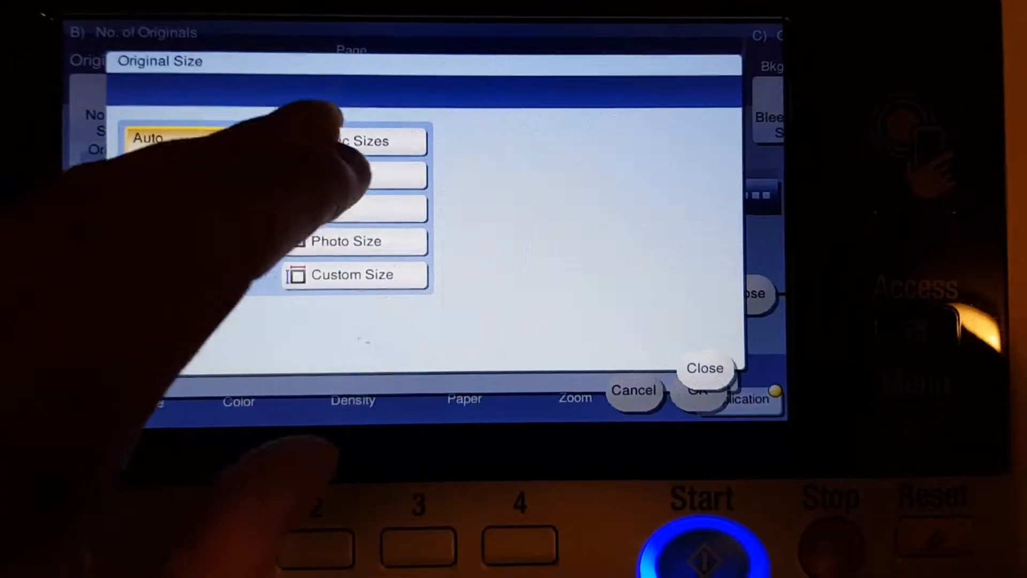
click(706, 367)
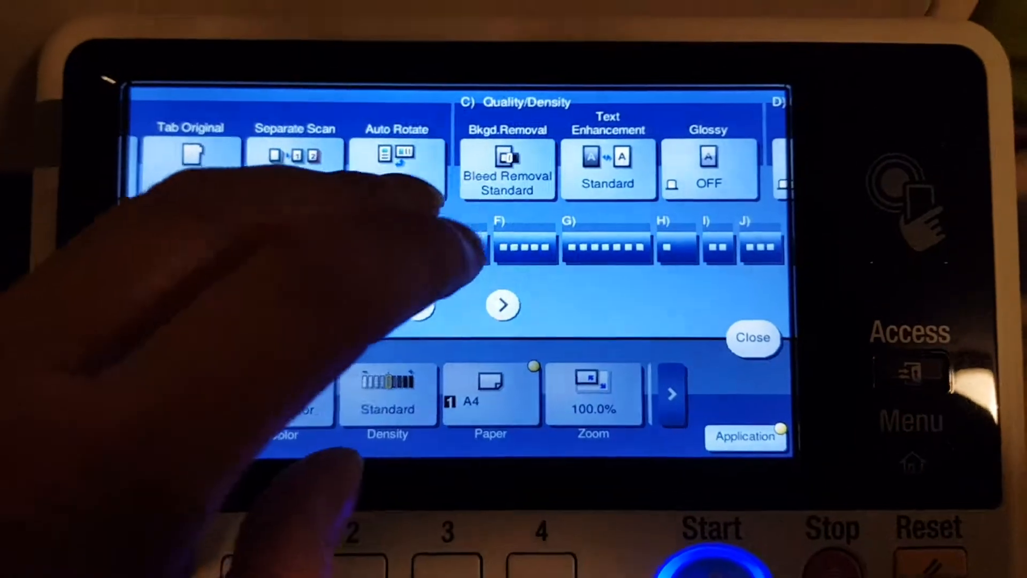
- Set background removal to +2 and move on to text enhancement
click(508, 170)
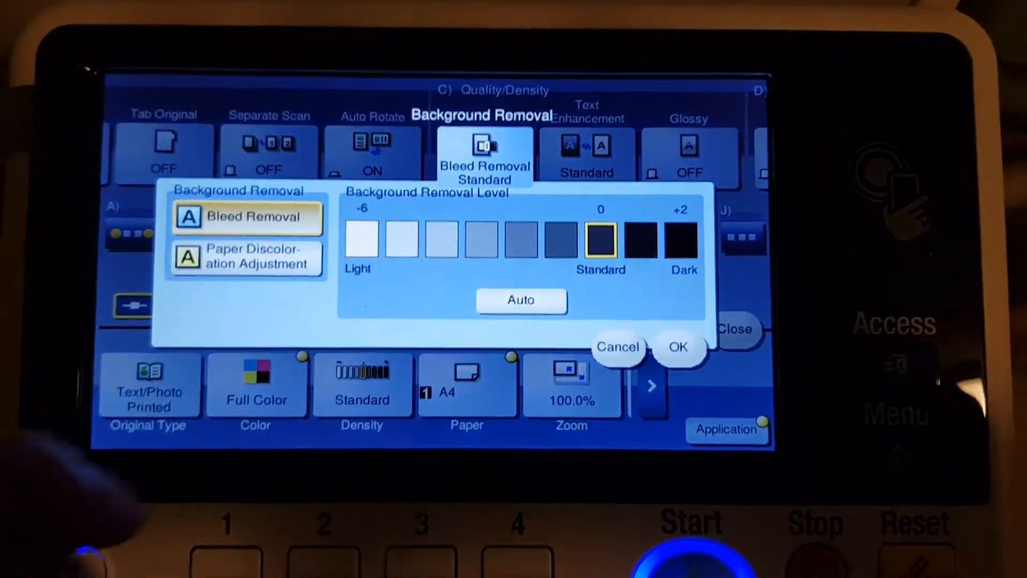
click(678, 347)
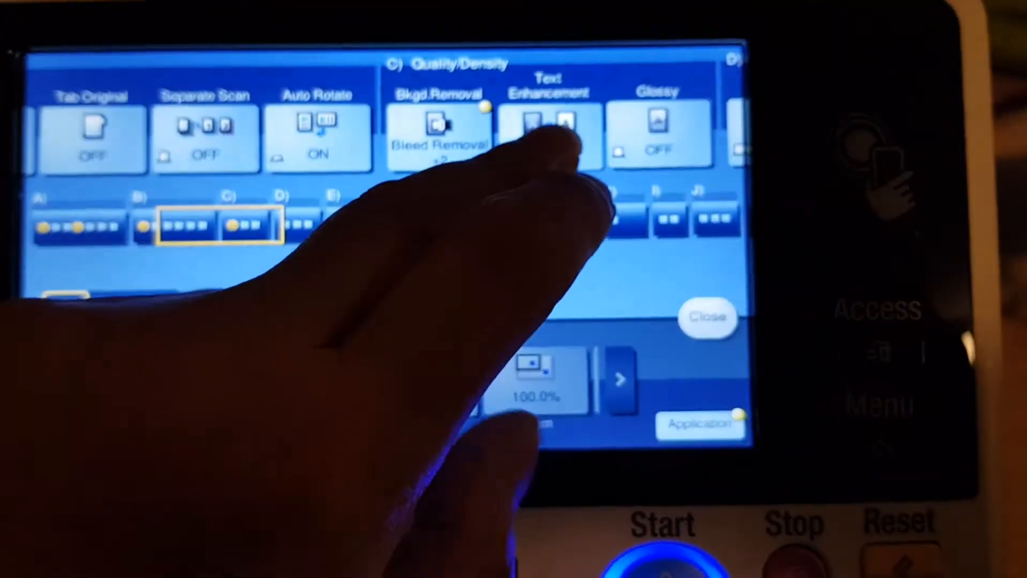
click(550, 138)
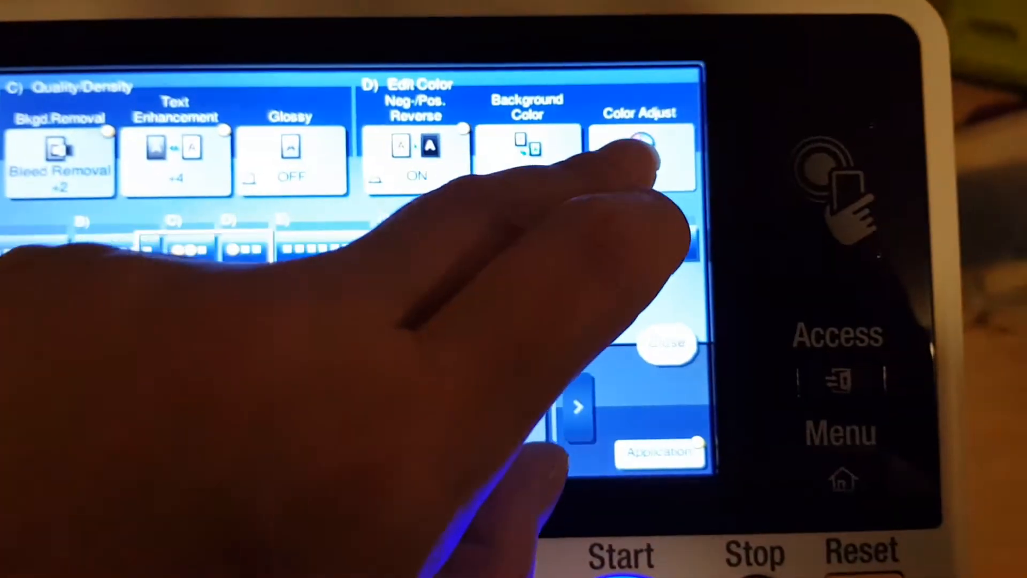
- Raise the magenta colour balance and increase the red strength in Color Adjust
click(641, 154)
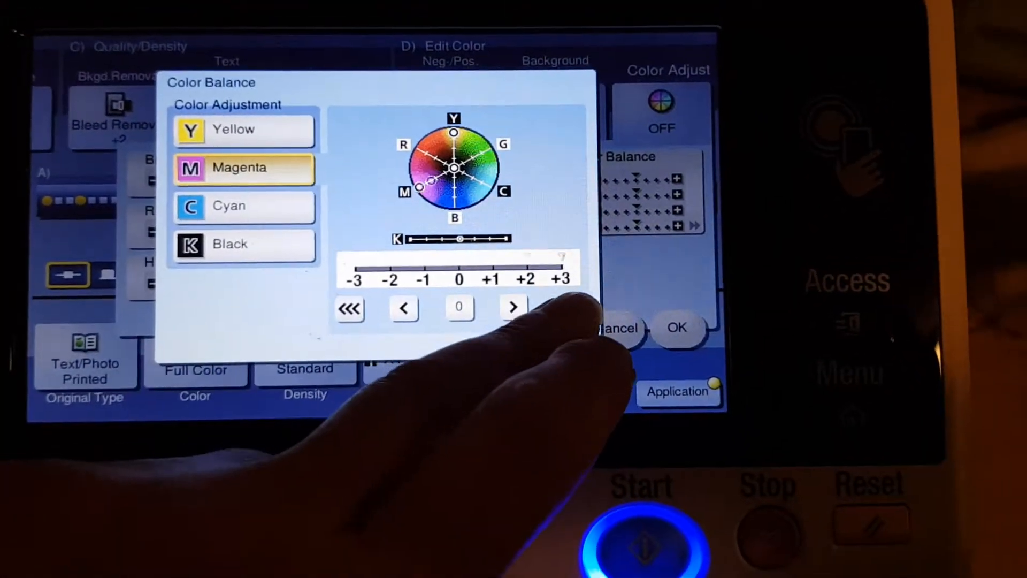
click(242, 205)
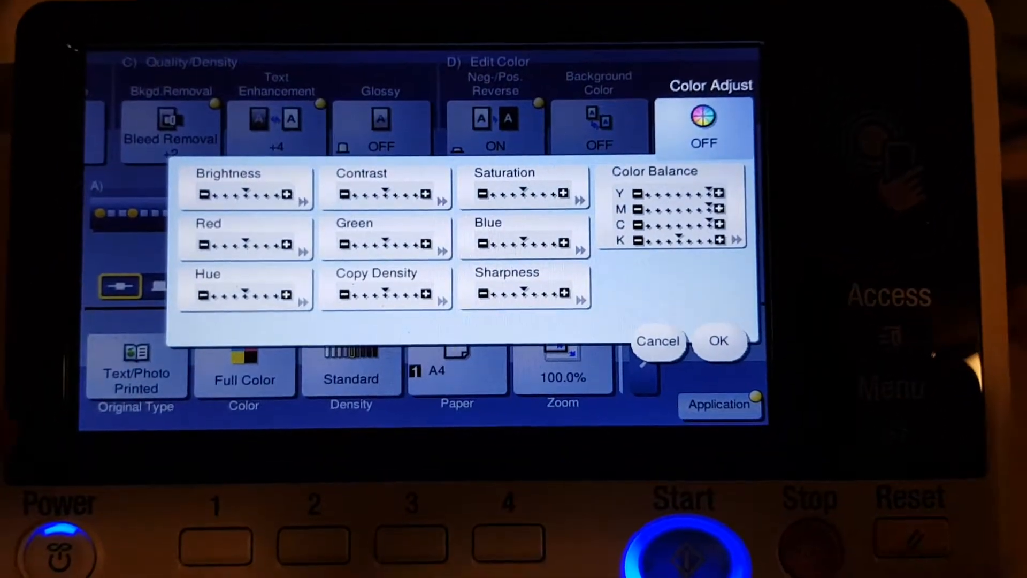
click(524, 186)
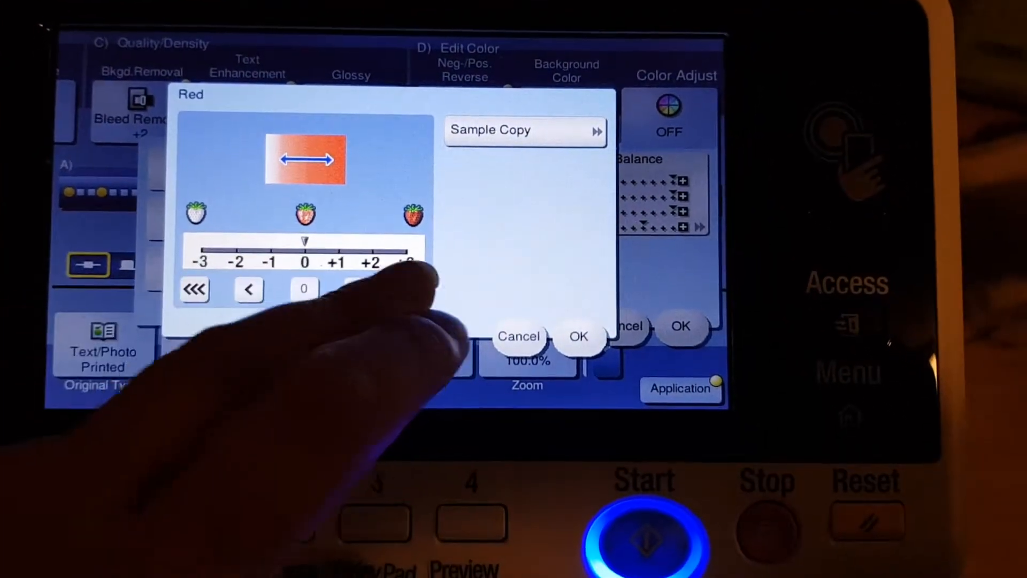
click(577, 336)
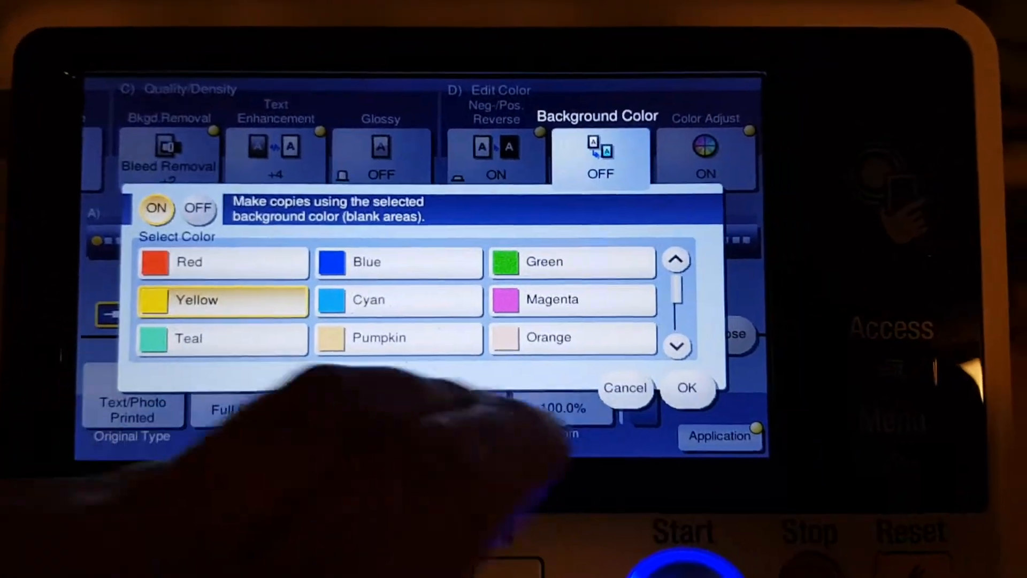
- Confirm yellow as the background colour for blank areas
click(686, 387)
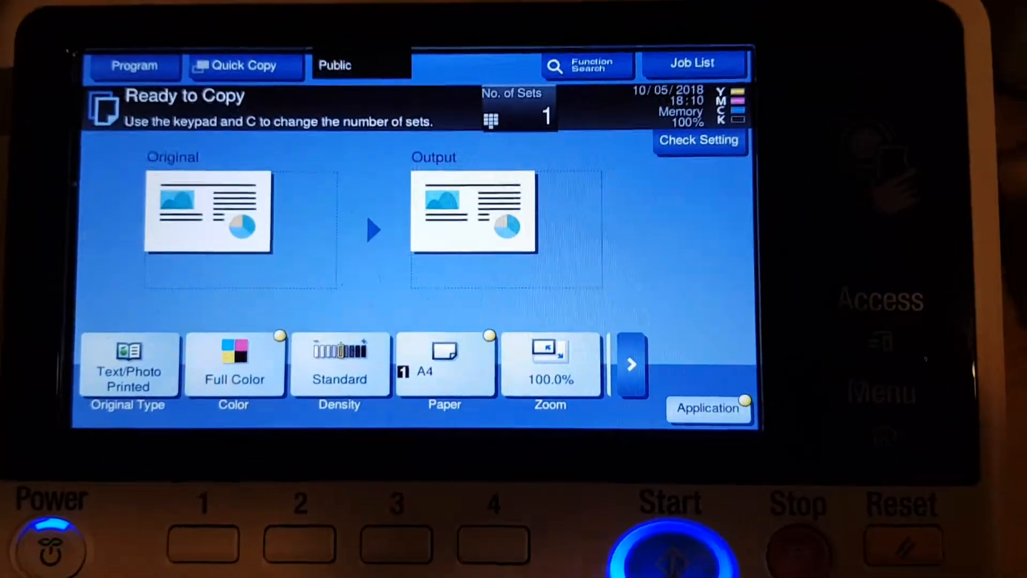
- Scan the single original, finish scanning and start printing the copy
click(669, 546)
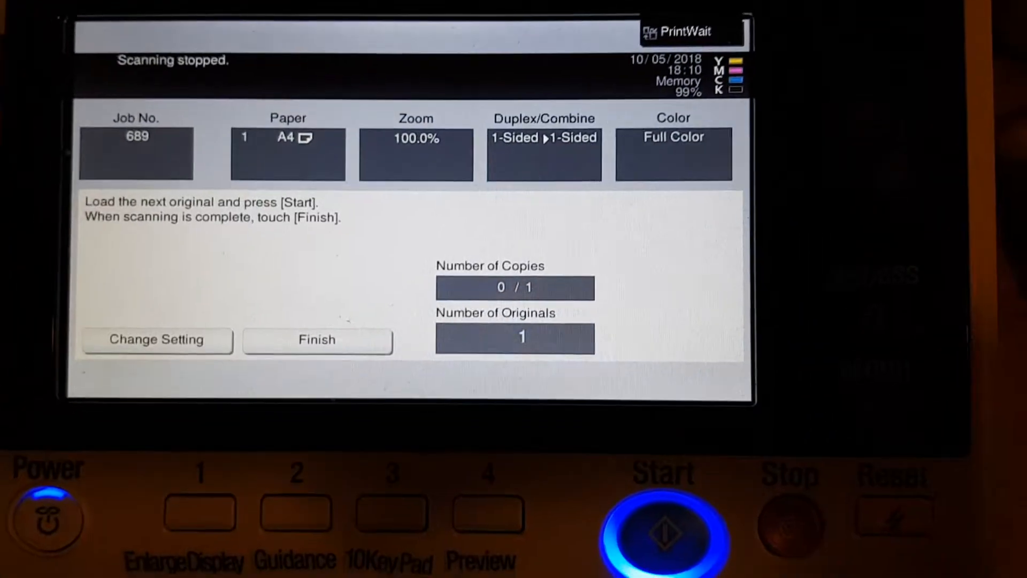
click(317, 339)
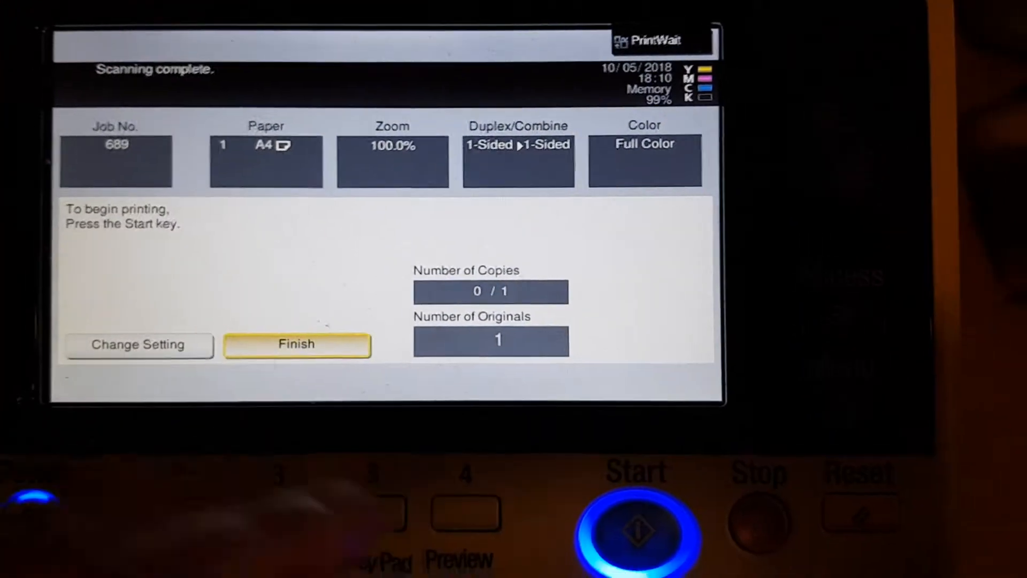
click(634, 530)
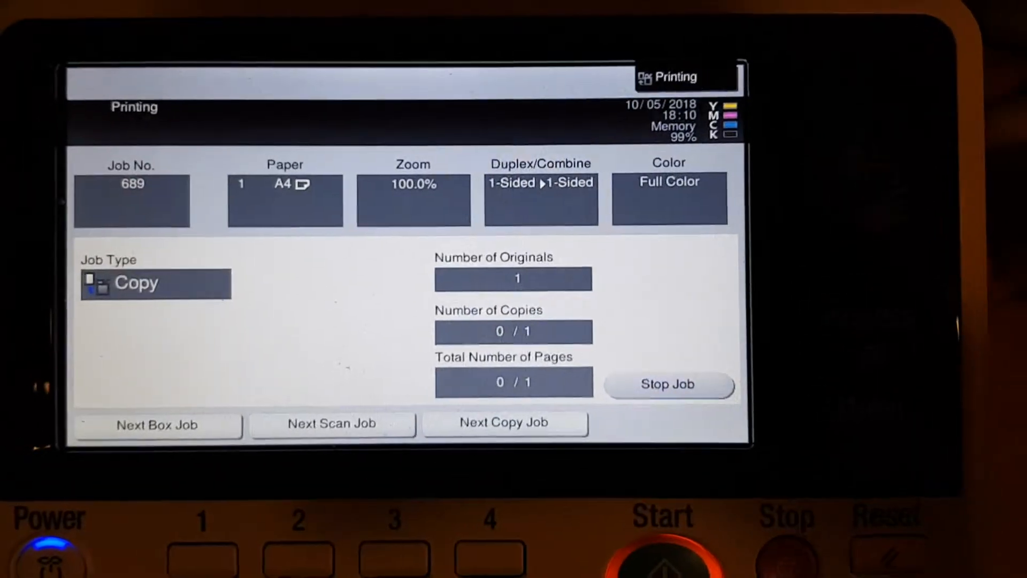